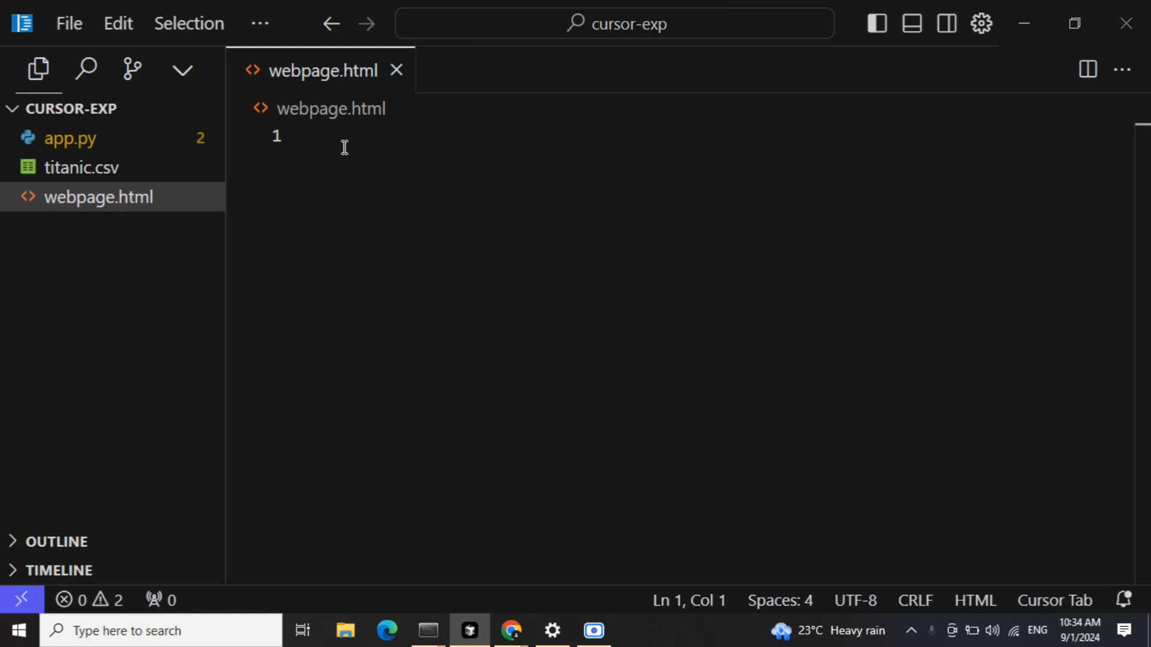
Step: Start an inline AI generation prompt on line 1 of the empty webpage.html
{"action": "left_click", "coordinate": [340, 144]}
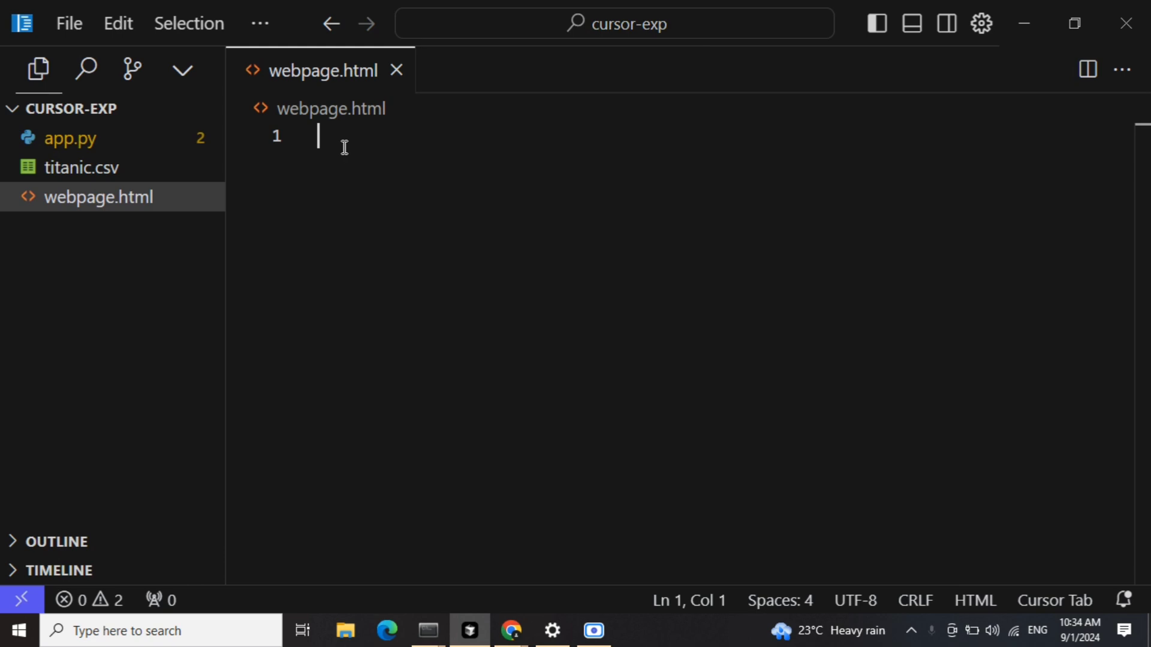
{"action": "key", "text": "Ctrl+K"}
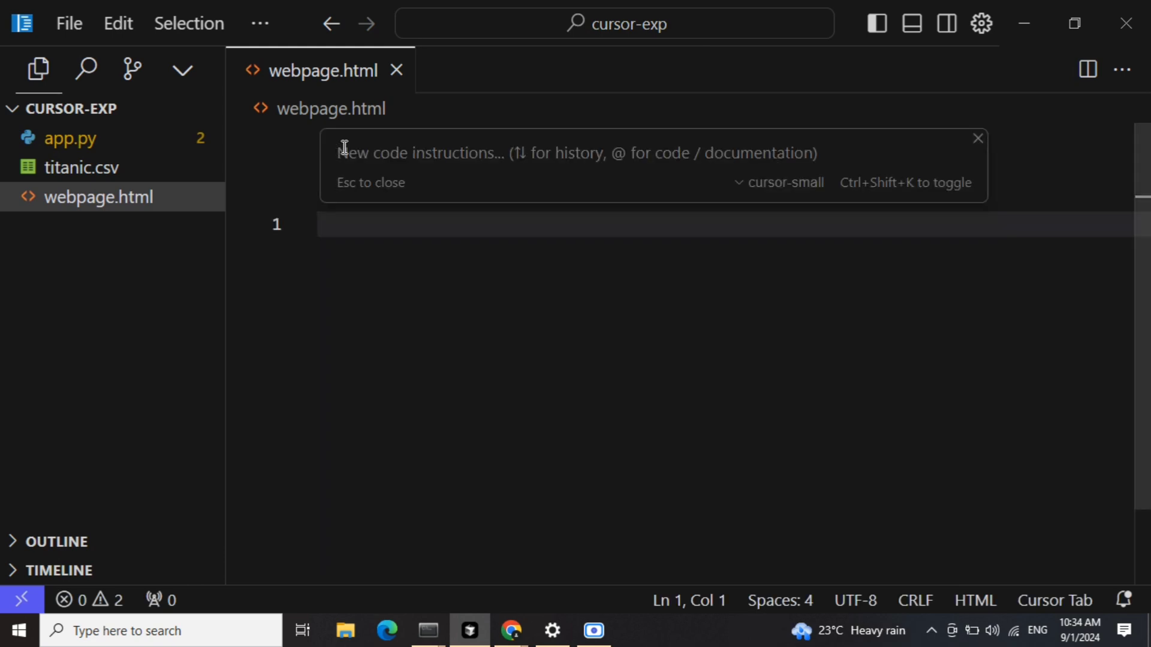
Step: Generate and accept a landing page for the YouTube channel 'Data Science In Your Pocket'
{"action": "type", "text": "Landing Page fo"}
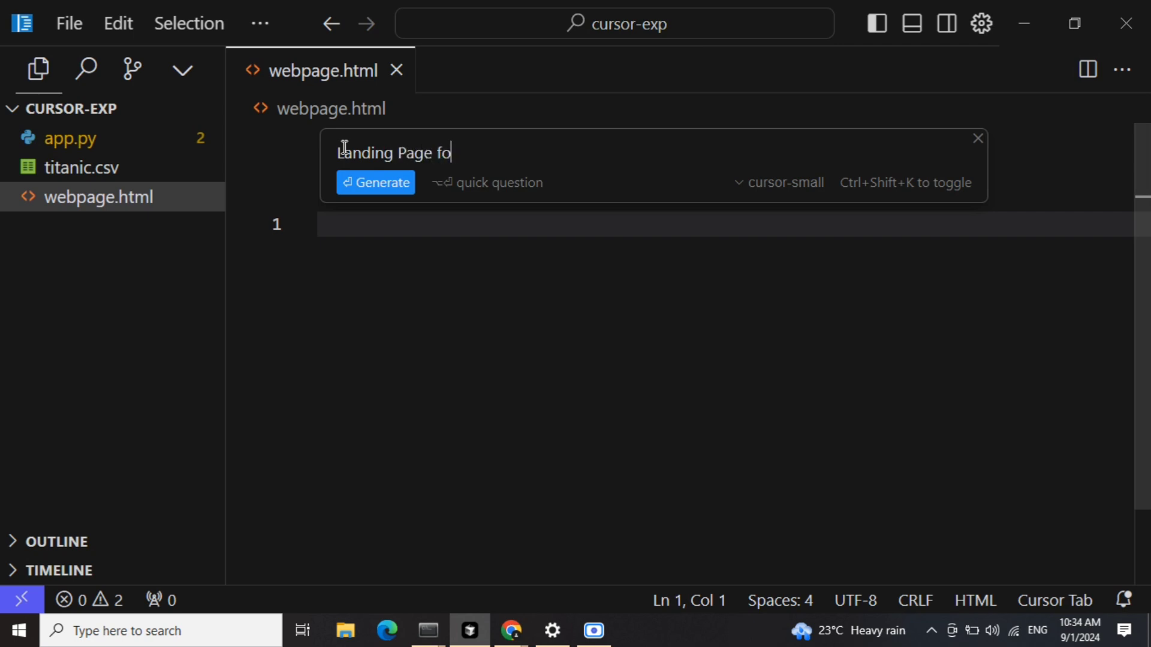
{"action": "type", "text": "r my YouTube Channel \"Data Sci"}
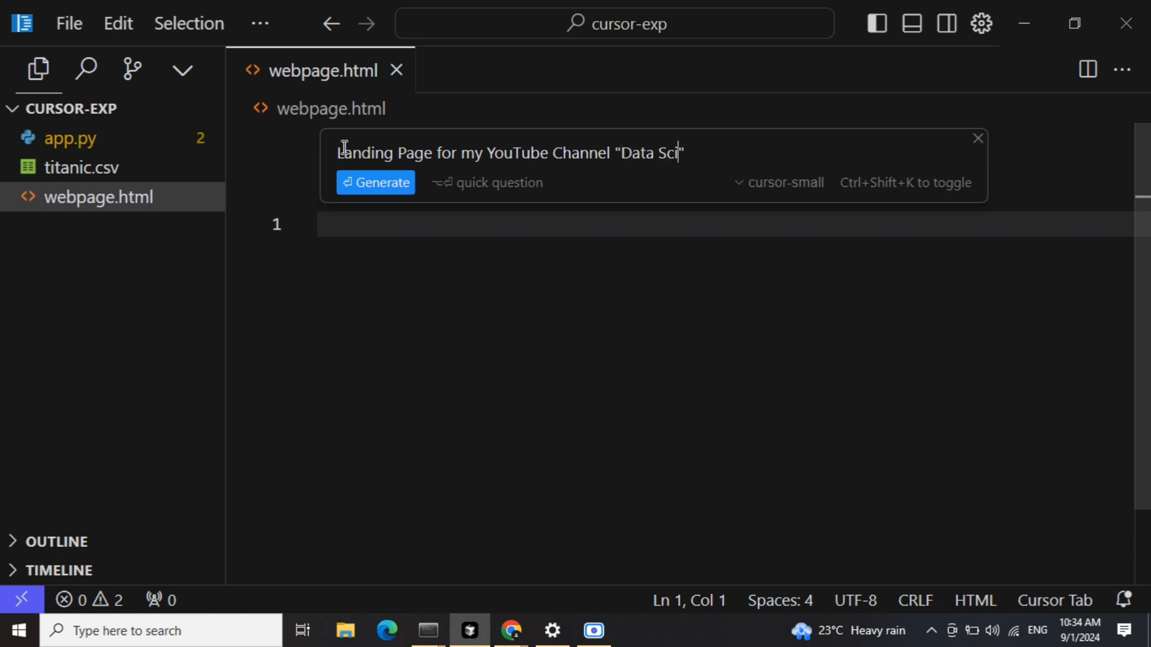
{"action": "type", "text": "ence In Your Pocket"}
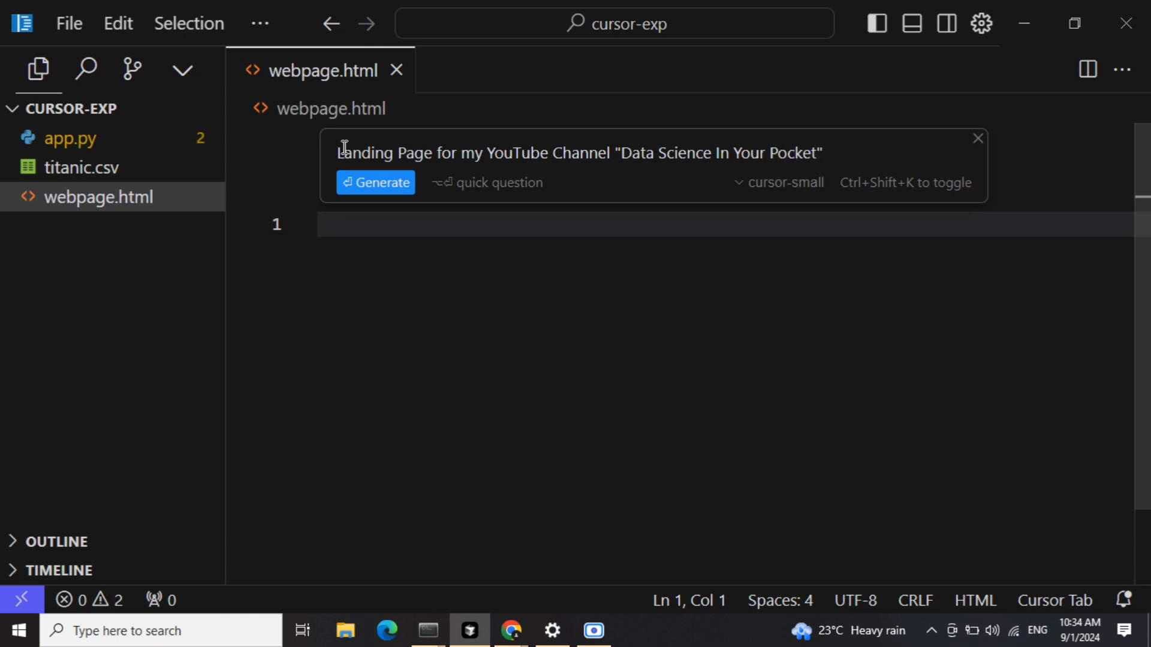
{"action": "left_click", "coordinate": [375, 182]}
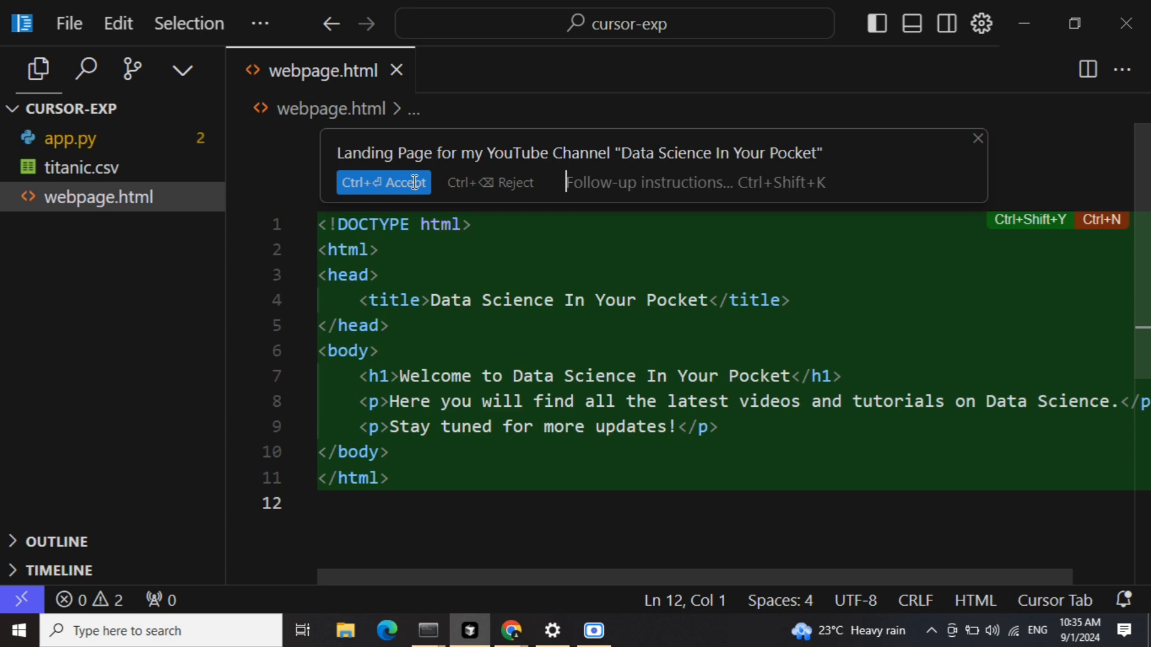
{"action": "left_click", "coordinate": [383, 182]}
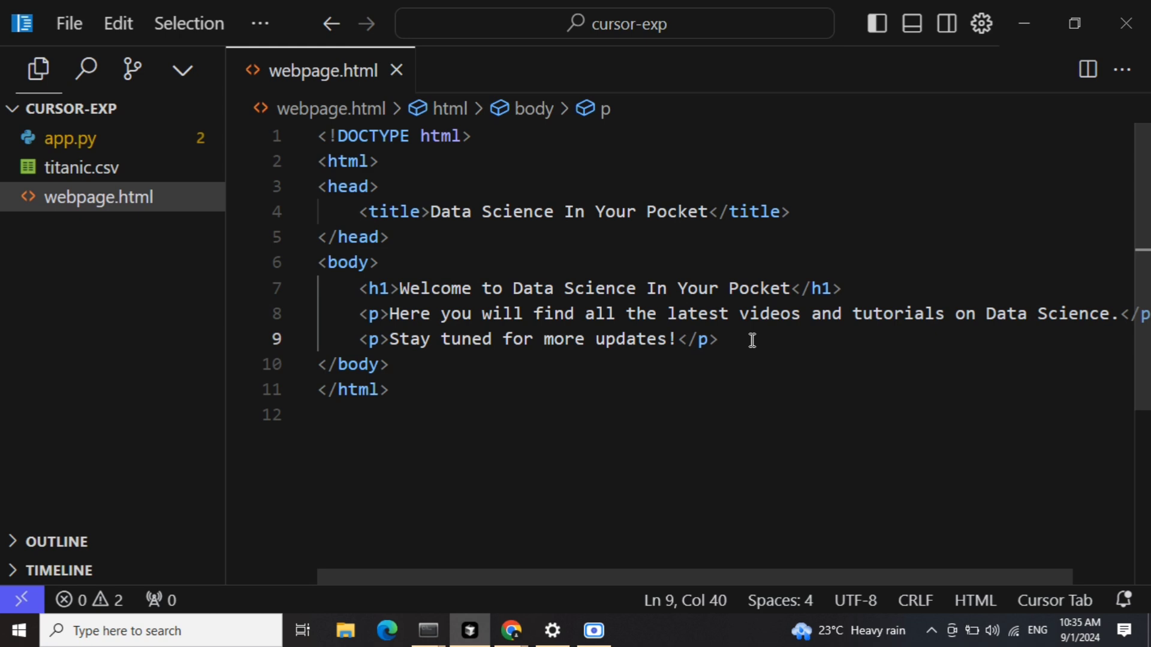
Step: Generate and accept 'Subscribe for Updates' and 'Watch Latest Videos' buttons after the paragraphs
{"action": "key", "text": "Enter"}
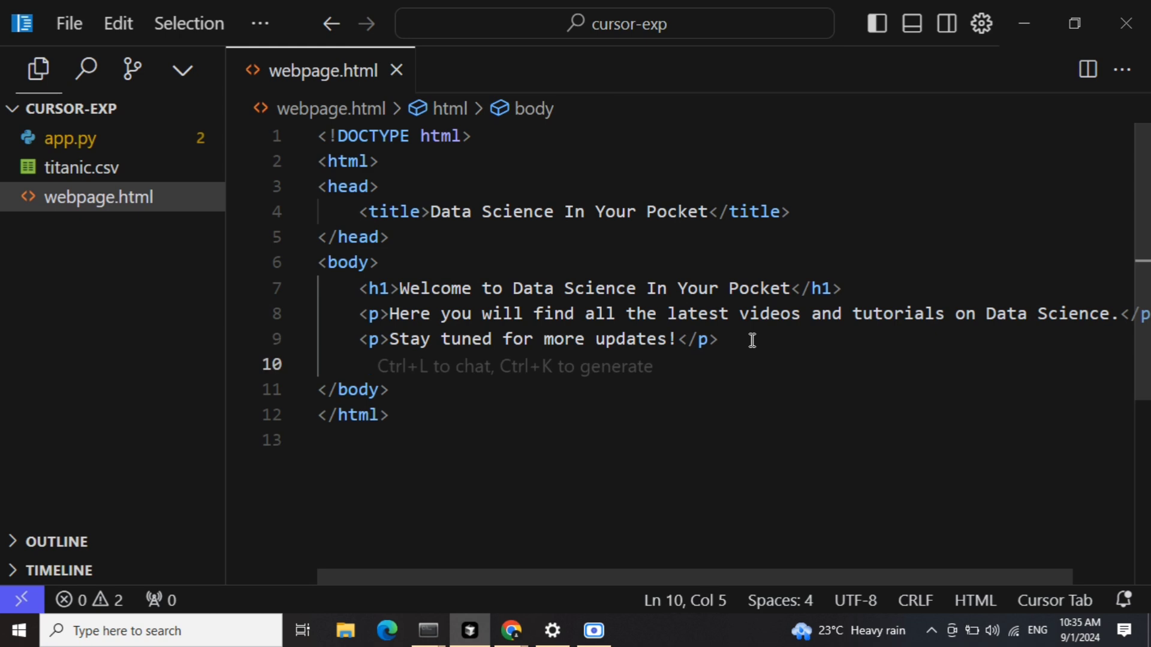
{"action": "key", "text": "Ctrl+K"}
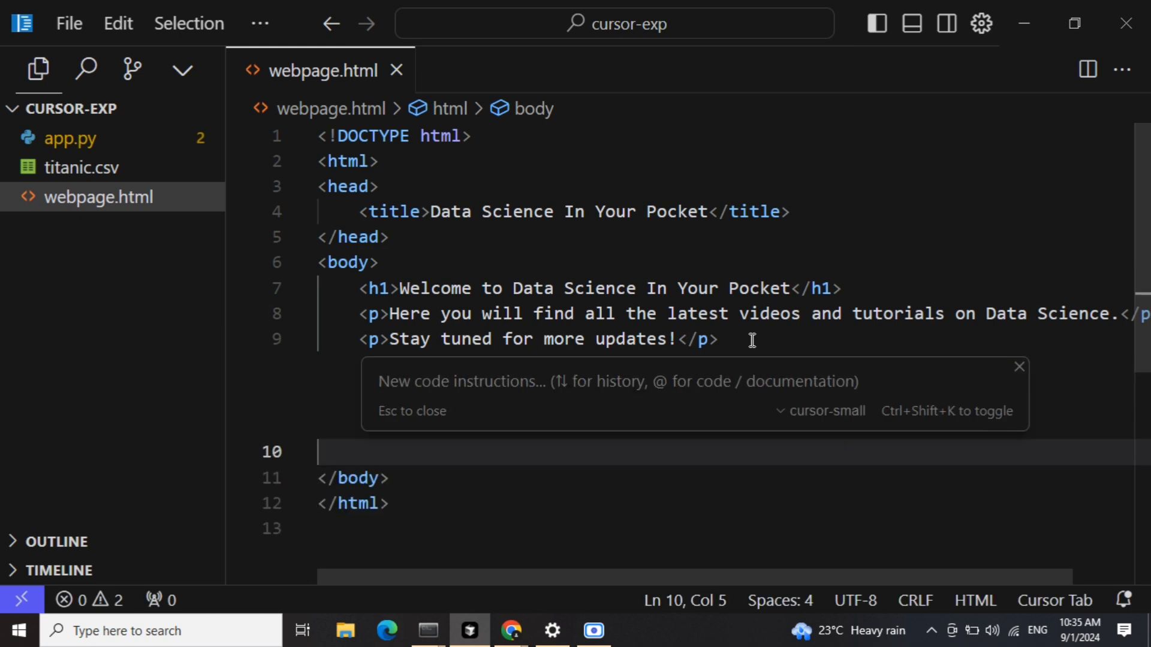
{"action": "type", "text": "A"}
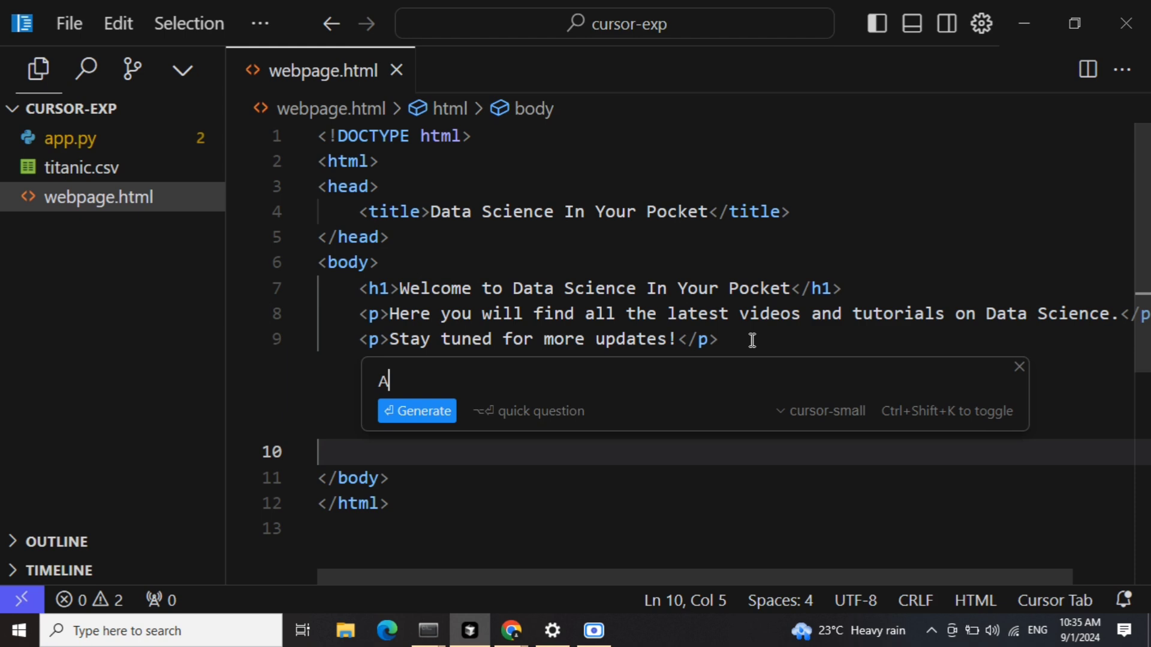
{"action": "type", "text": "dd some buttons for subscri"}
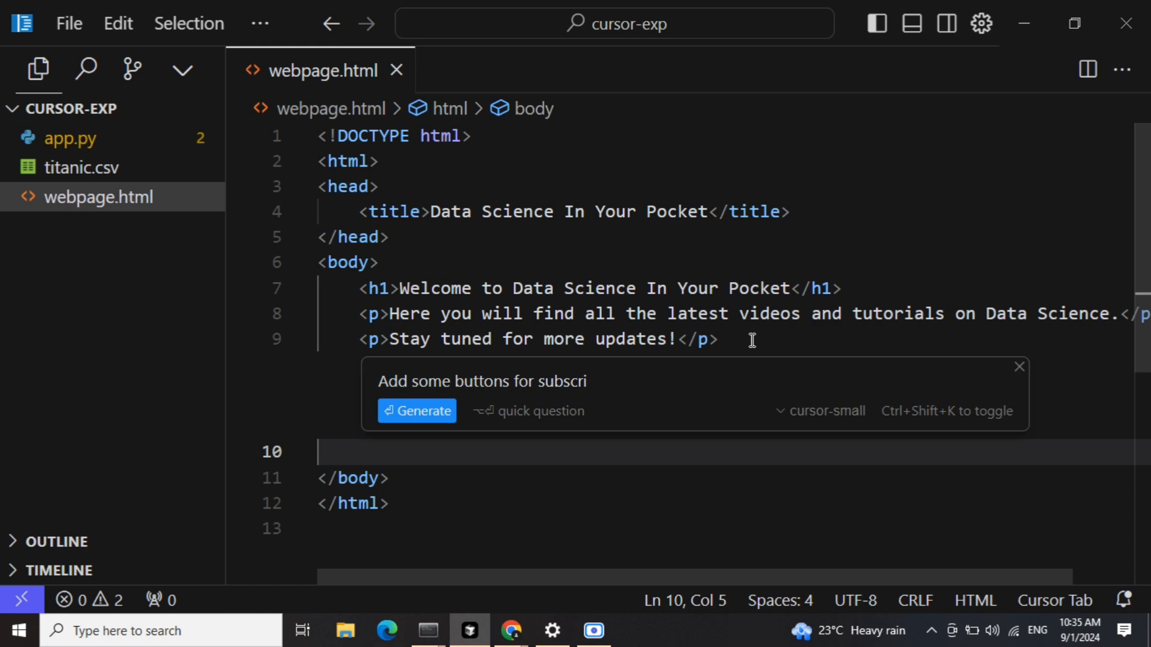
{"action": "type", "text": "ption"}
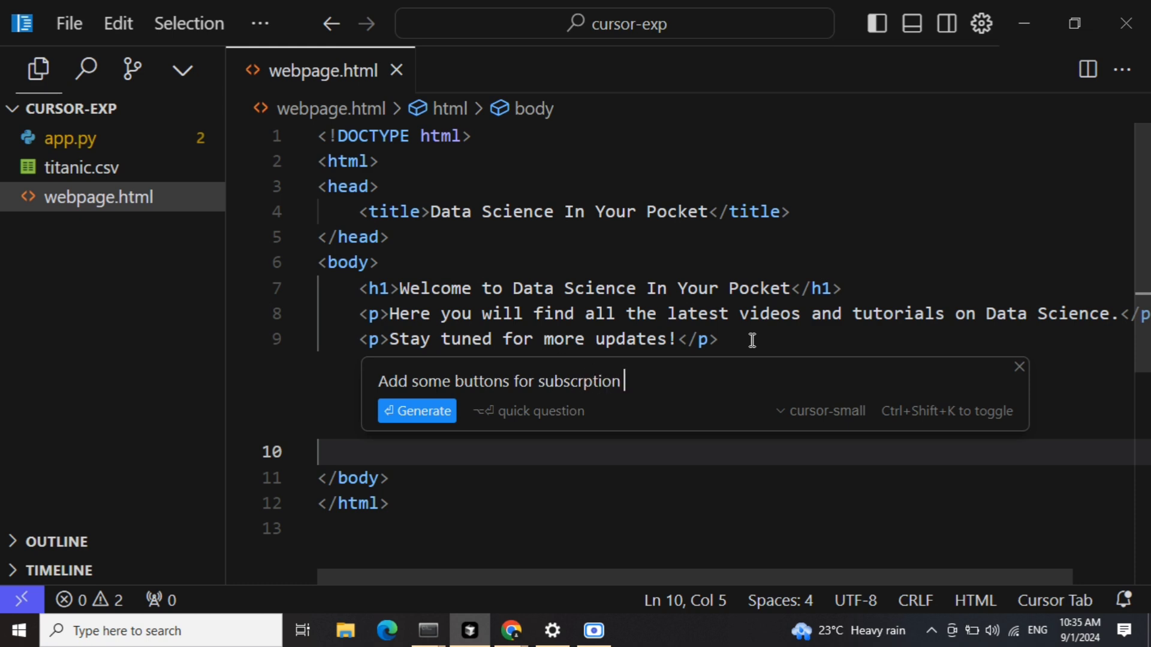
{"action": "type", "text": "and"}
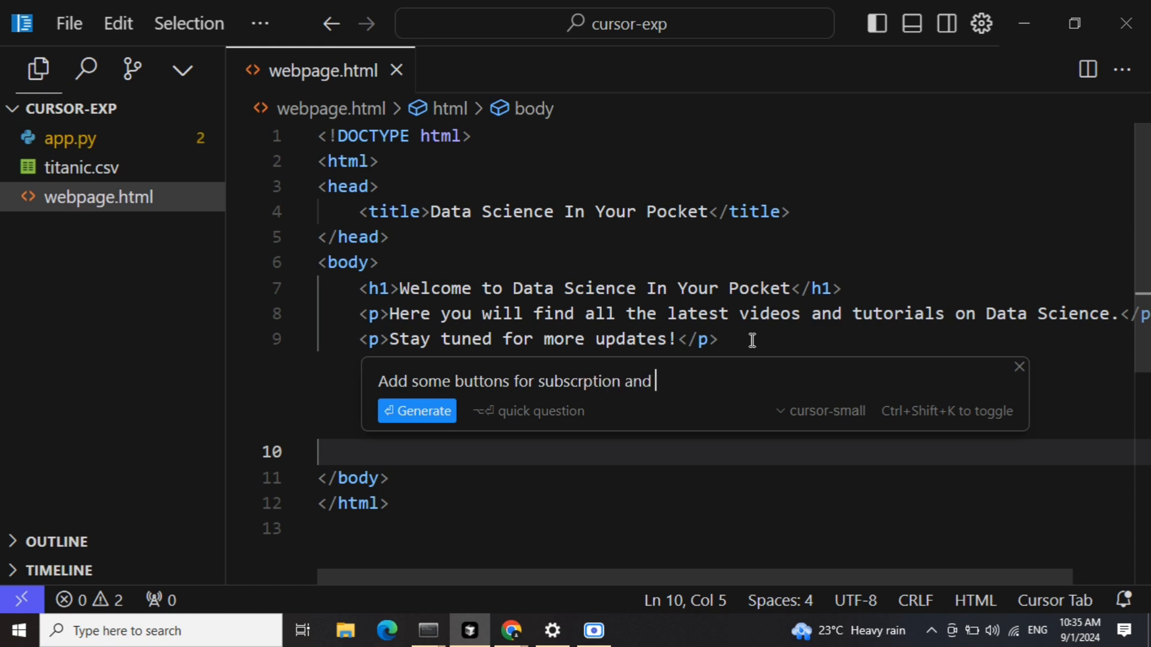
{"action": "type", "text": "videos"}
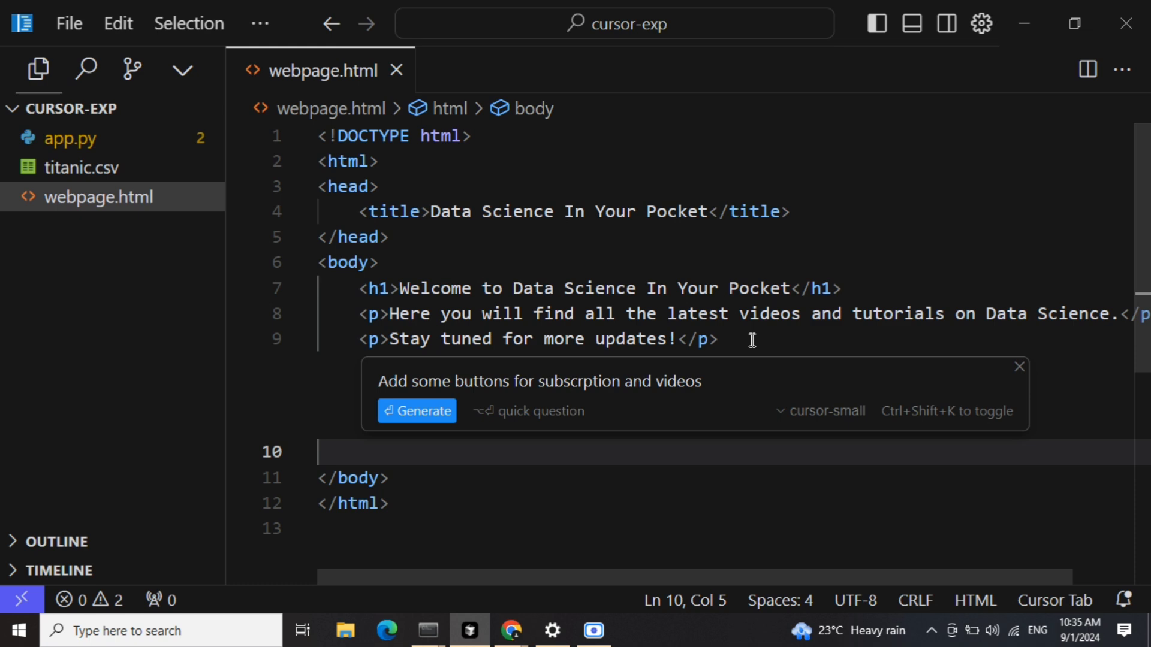
{"action": "left_click", "coordinate": [417, 410]}
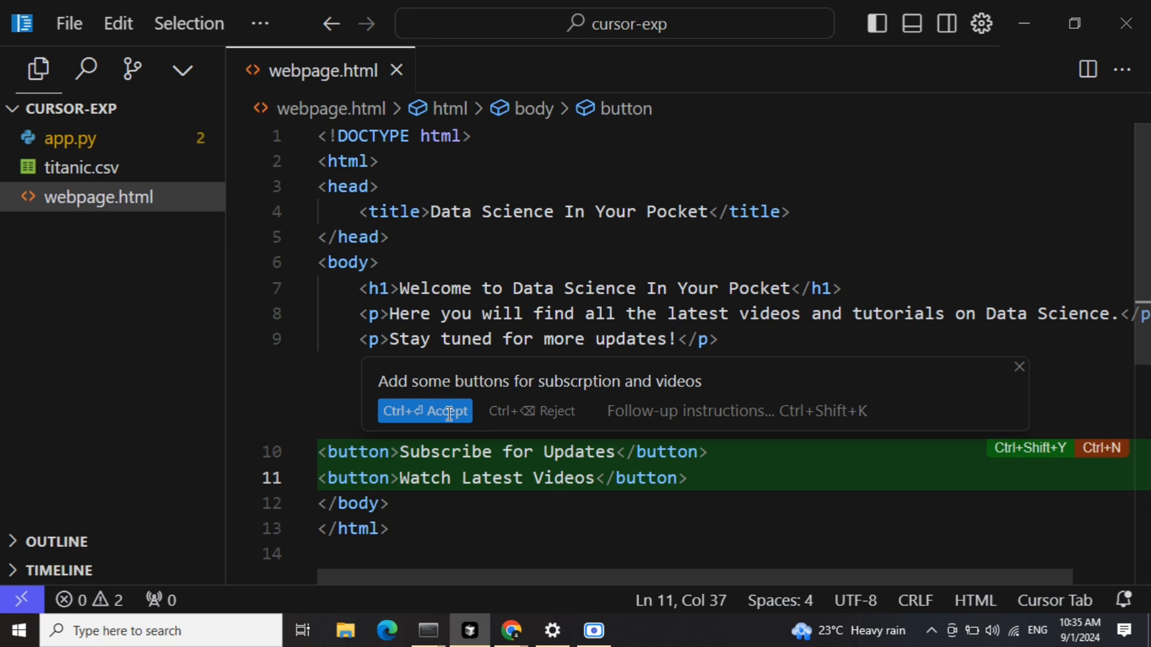
{"action": "left_click", "coordinate": [425, 412]}
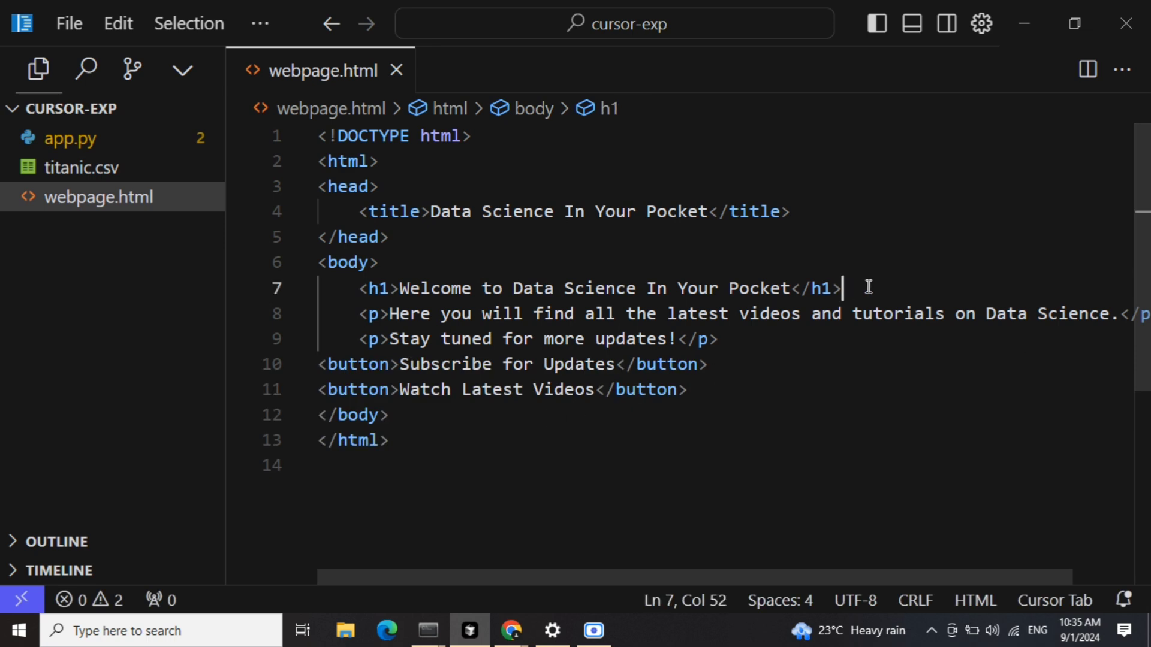
{"action": "mouse_move", "coordinate": [858, 288]}
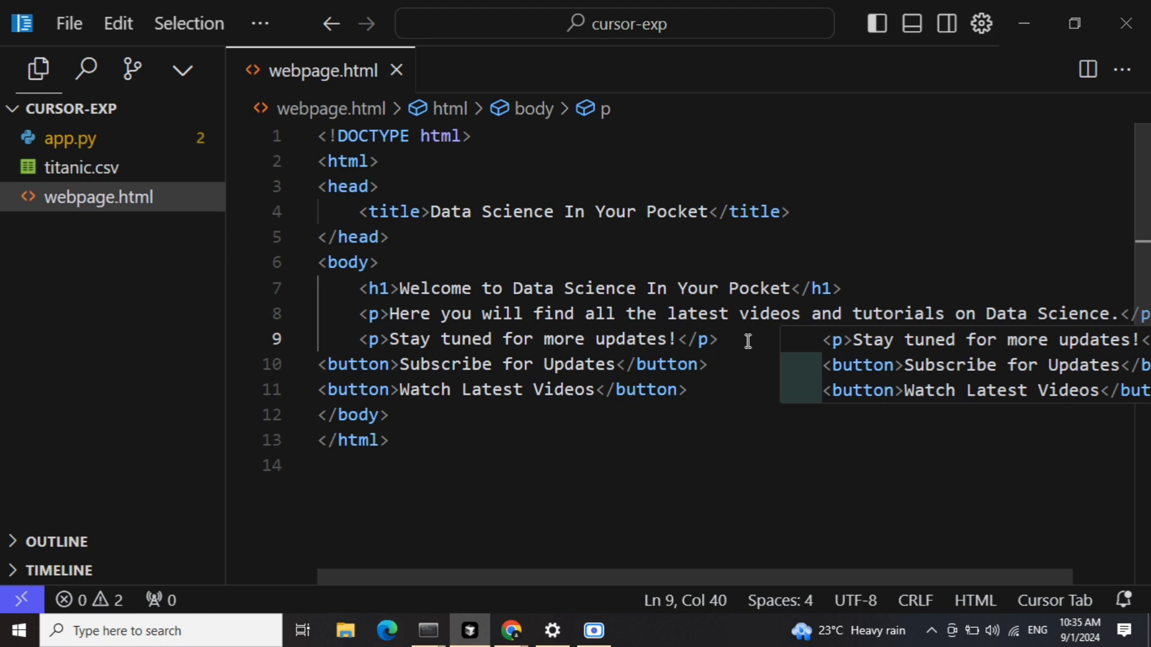
Step: Generate a random-text carousel and a scrolling marquee asking viewers to like the videos
{"action": "key", "text": "Enter"}
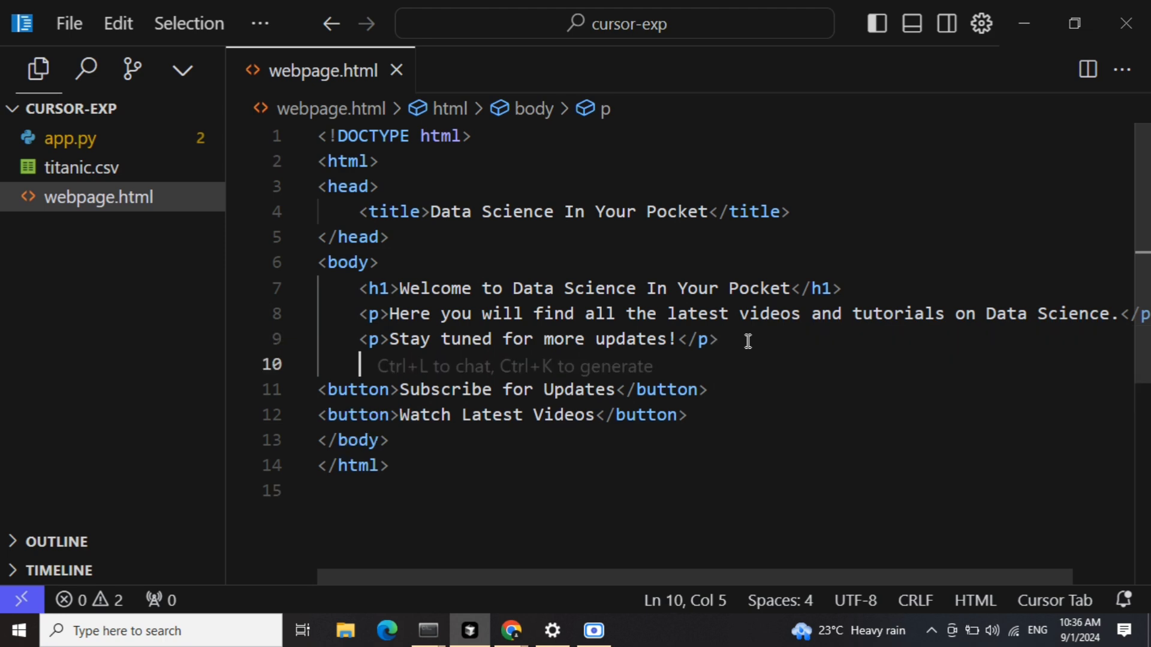
{"action": "key", "text": "Ctrl+K"}
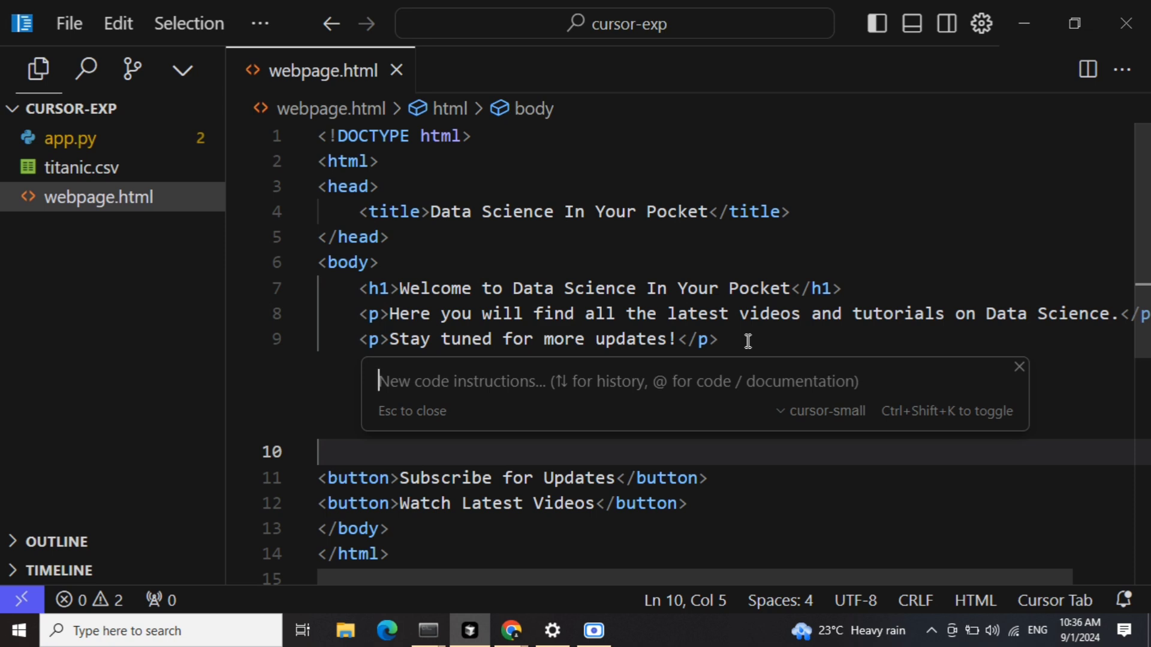
{"action": "type", "text": "Add a card"}
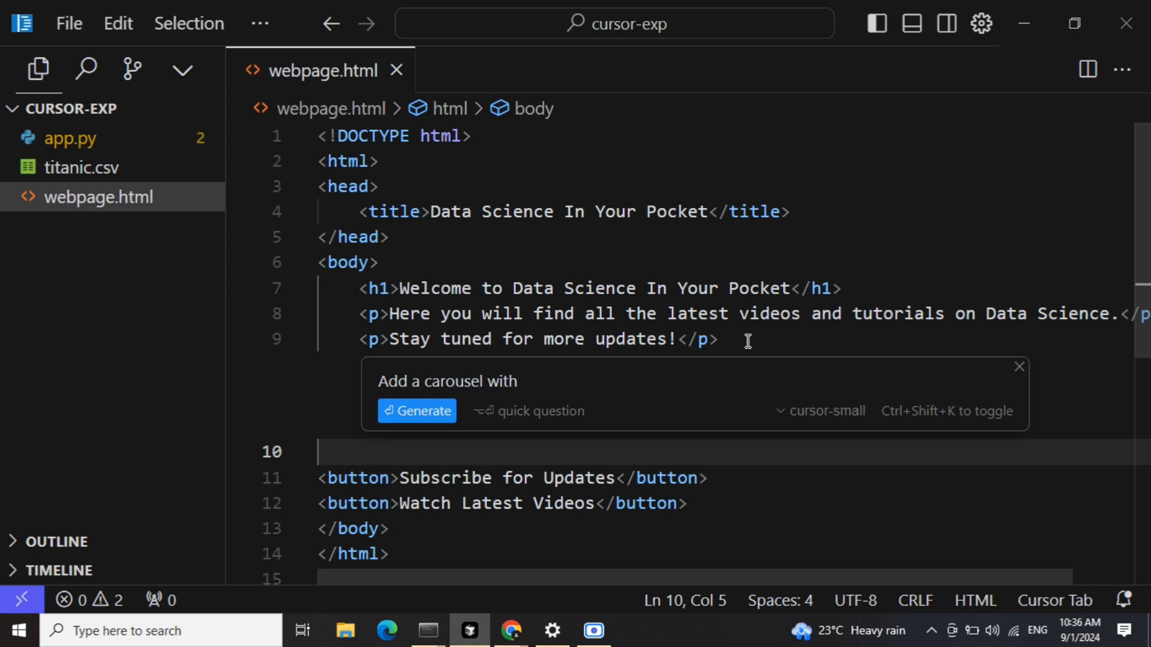
{"action": "type", "text": "rando"}
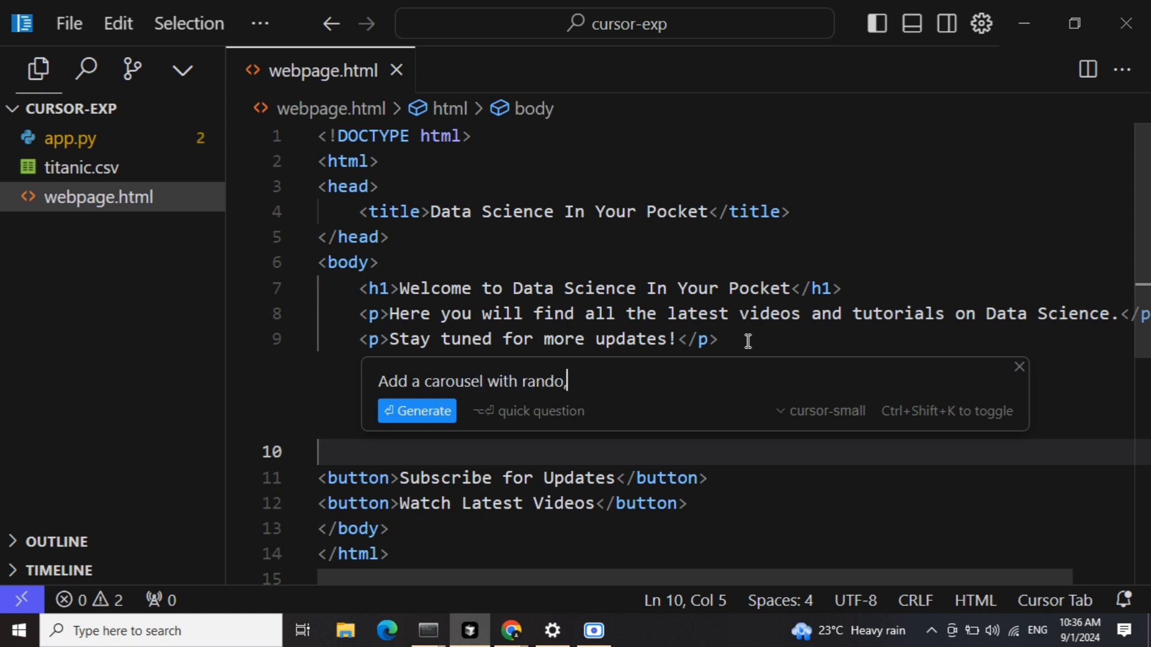
{"action": "key", "text": "Backspace"}
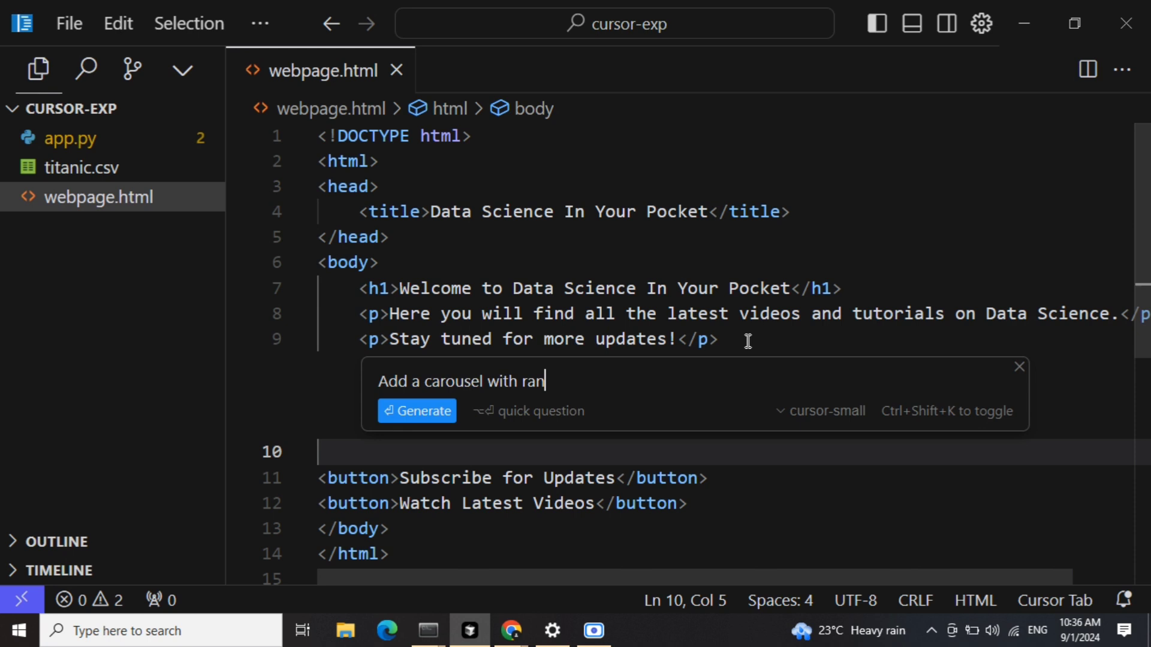
{"action": "type", "text": "dom text. Also add amov"}
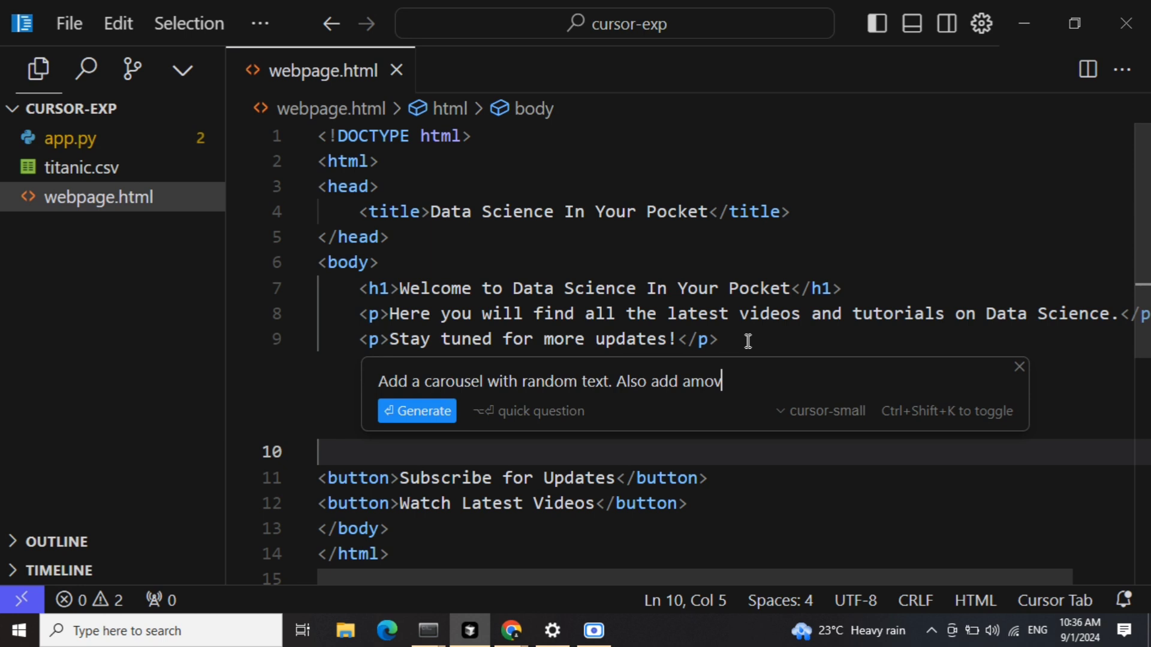
{"action": "type", "text": "ing marque f"}
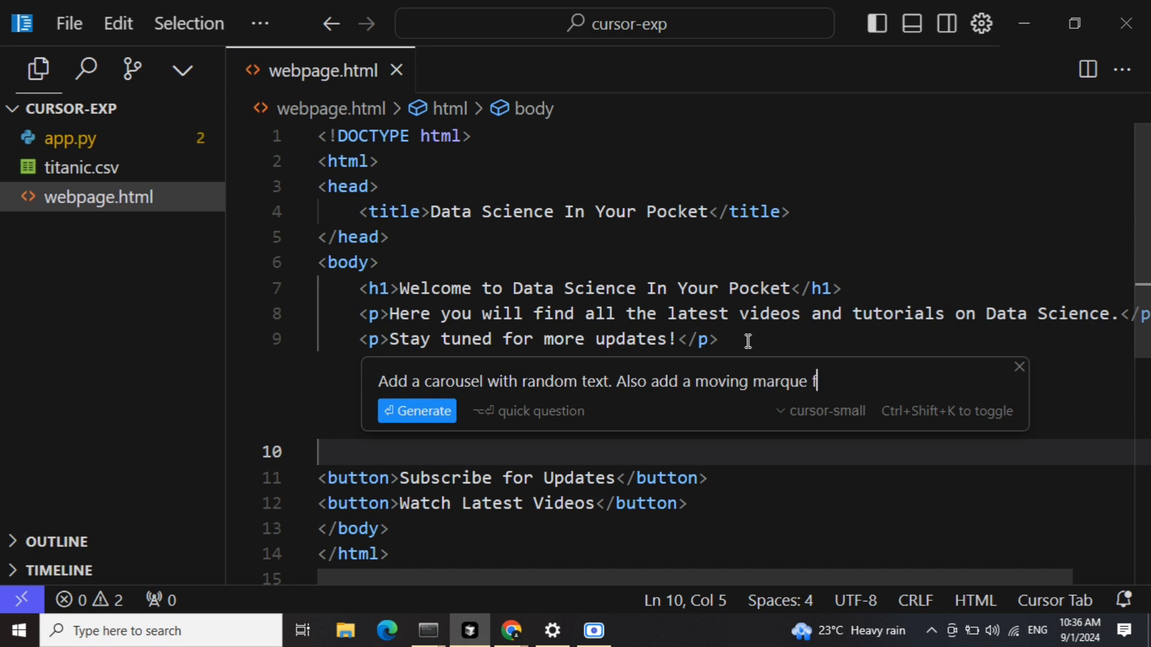
{"action": "type", "text": "or"}
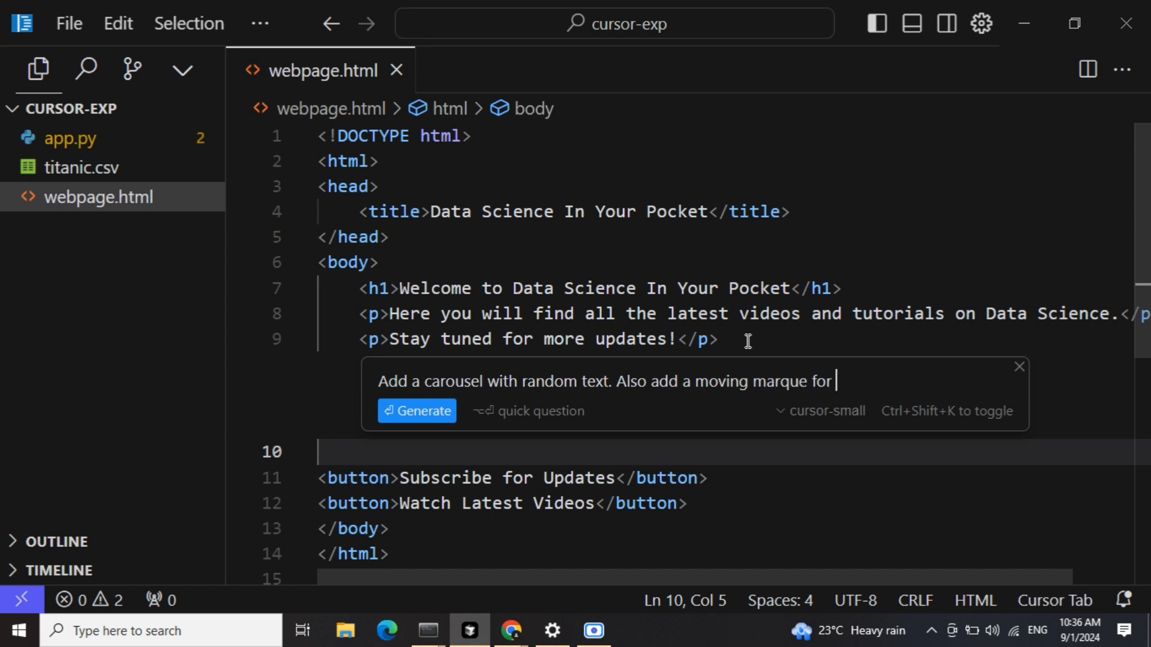
{"action": "type", "text": "liking video"}
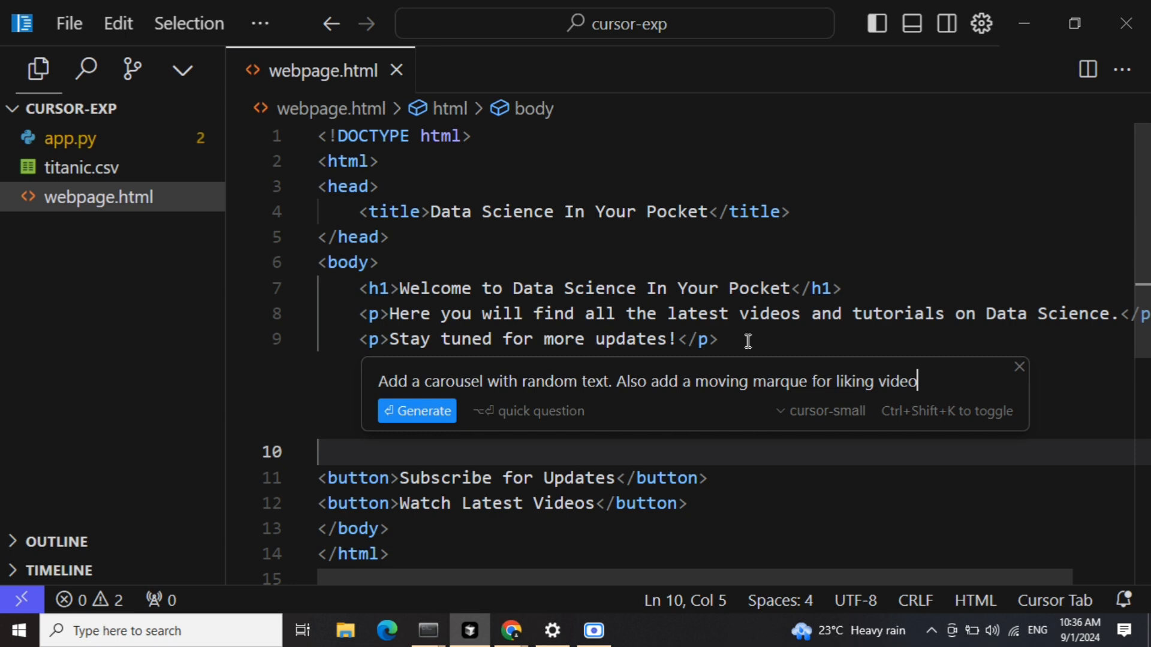
{"action": "left_click", "coordinate": [417, 410]}
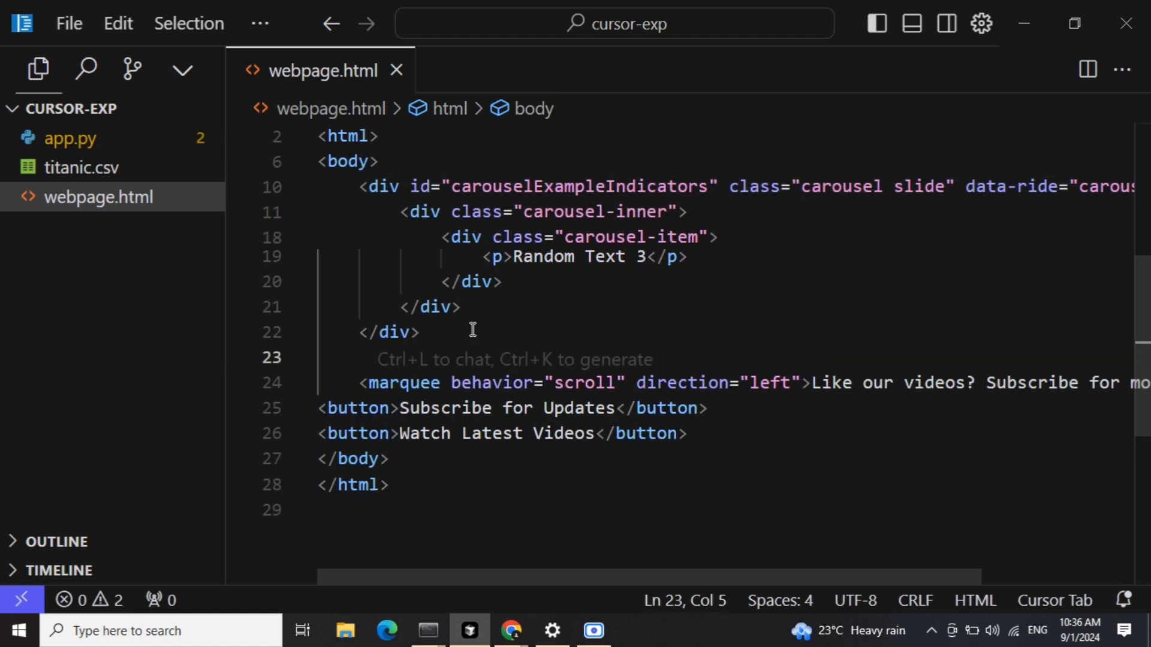
Step: Generate a bulleted list of five popular data science video titles after the carousel
{"action": "key", "text": "Ctrl+K"}
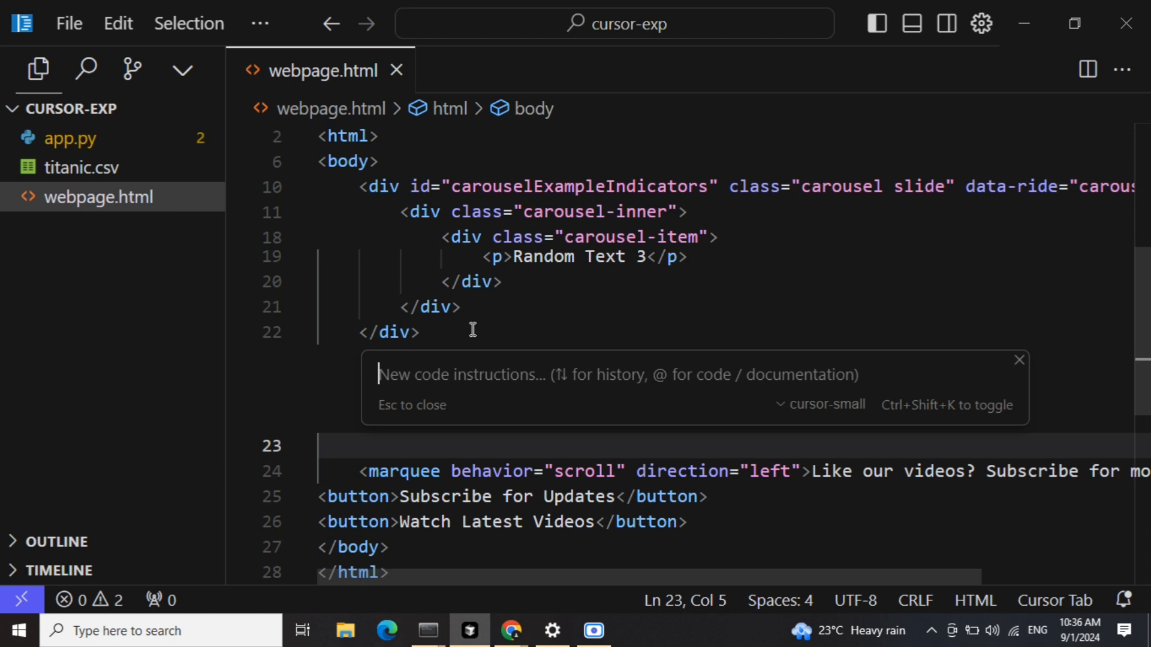
{"action": "type", "text": "bulleted list with random popu"}
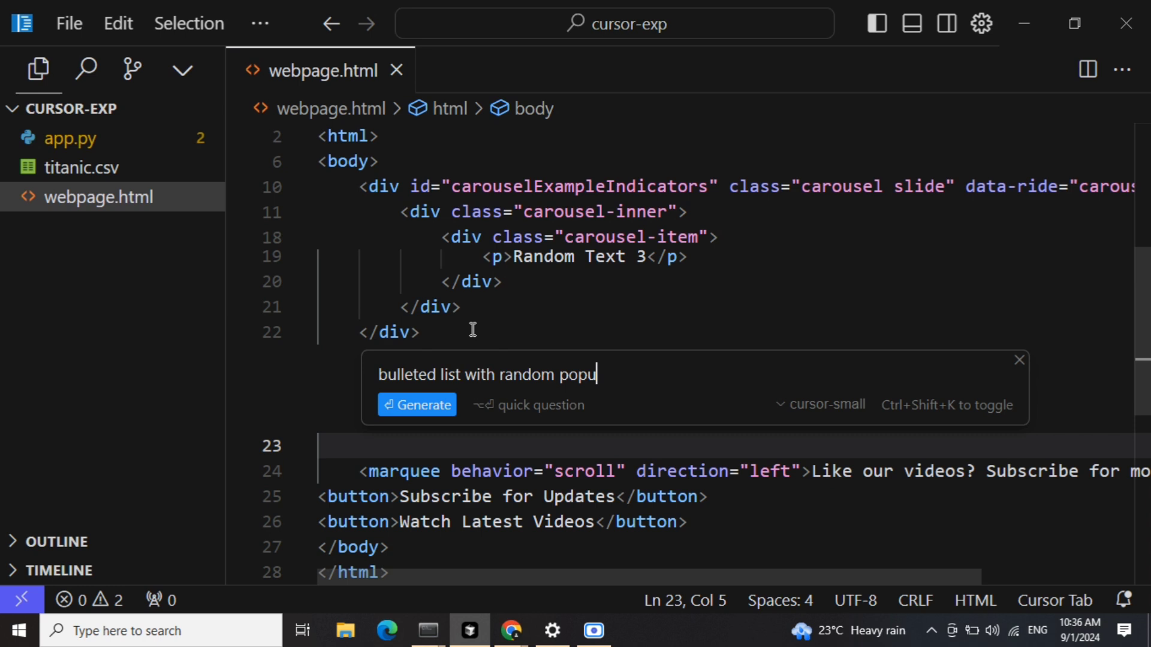
{"action": "type", "text": "lar video"}
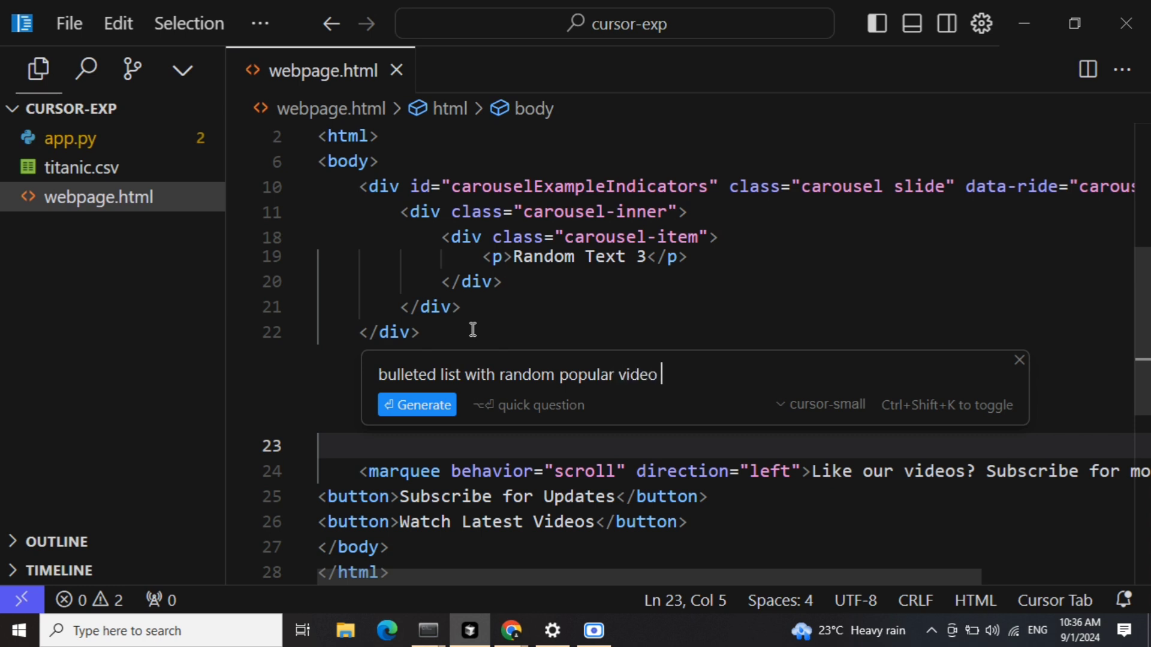
{"action": "left_click", "coordinate": [417, 406]}
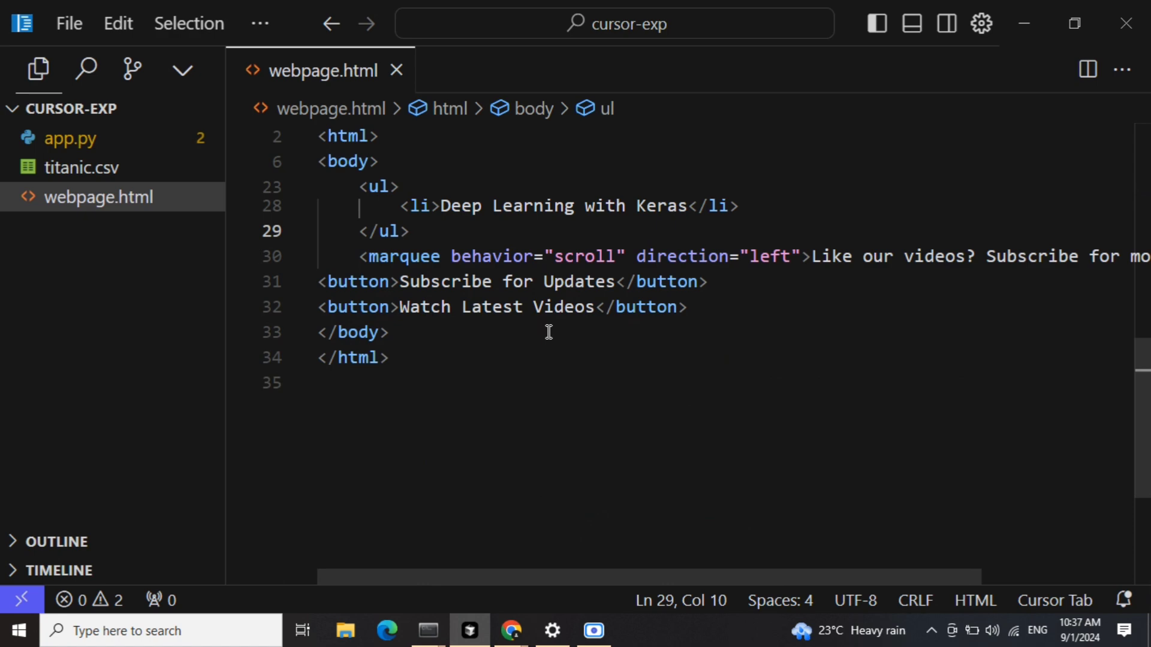
{"action": "scroll", "scroll_direction": "up", "scroll_amount": 3}
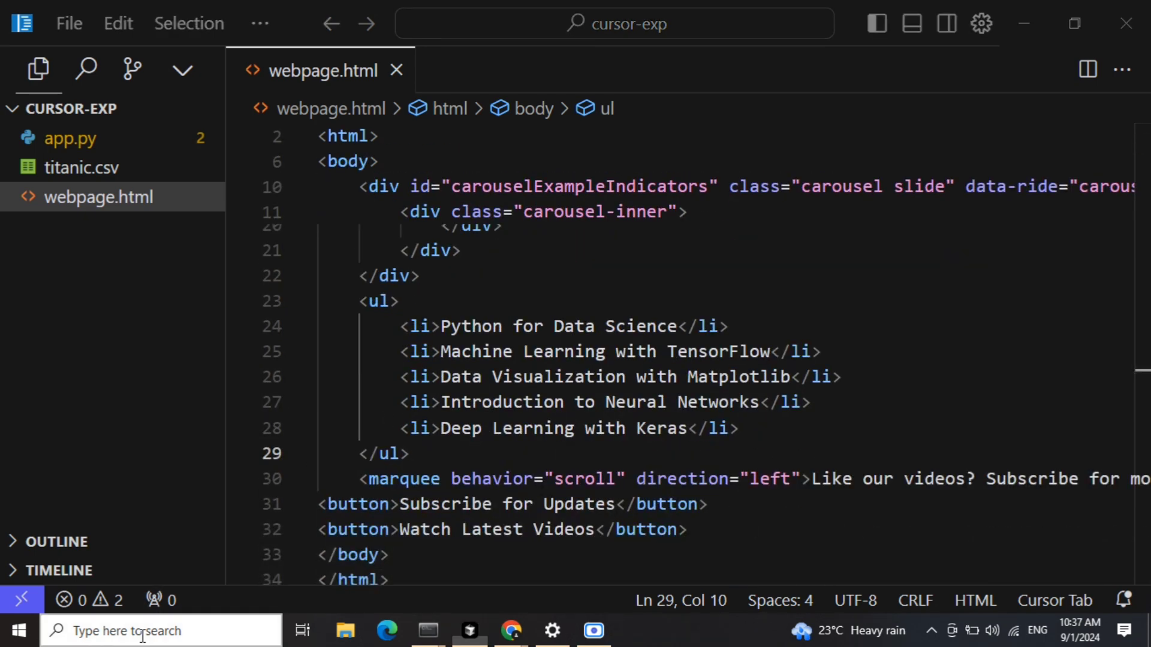
{"action": "type", "text": "webp"}
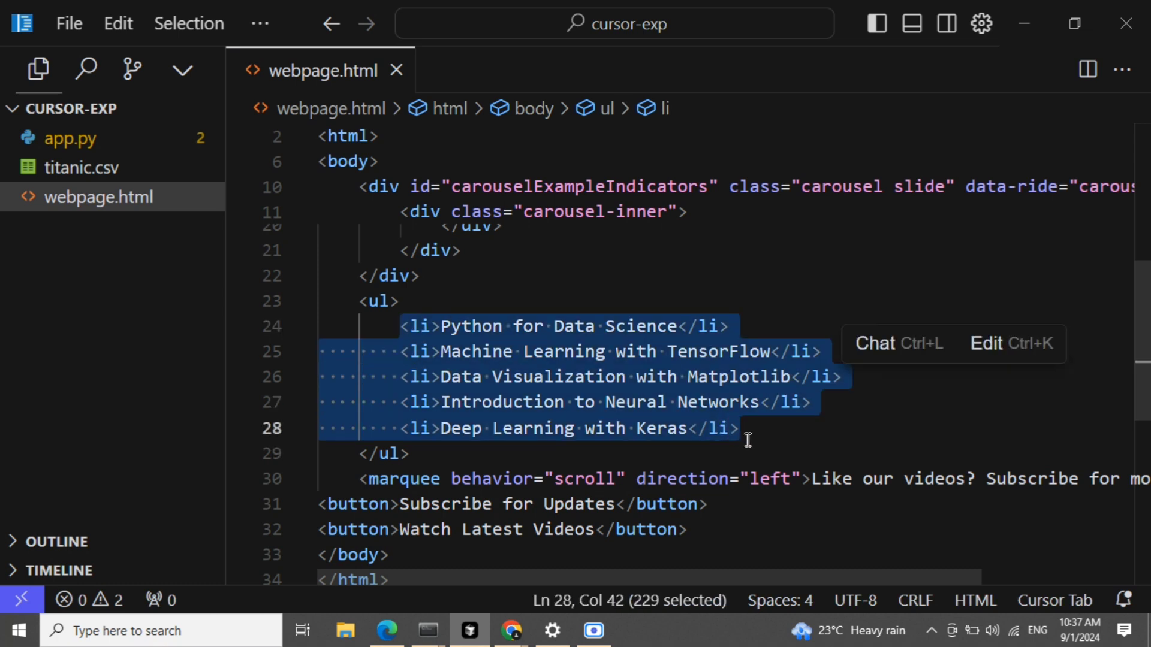
Step: Restyle the five video list items via AI edit to blue text at 24px size
{"action": "key", "text": "Ctrl+K"}
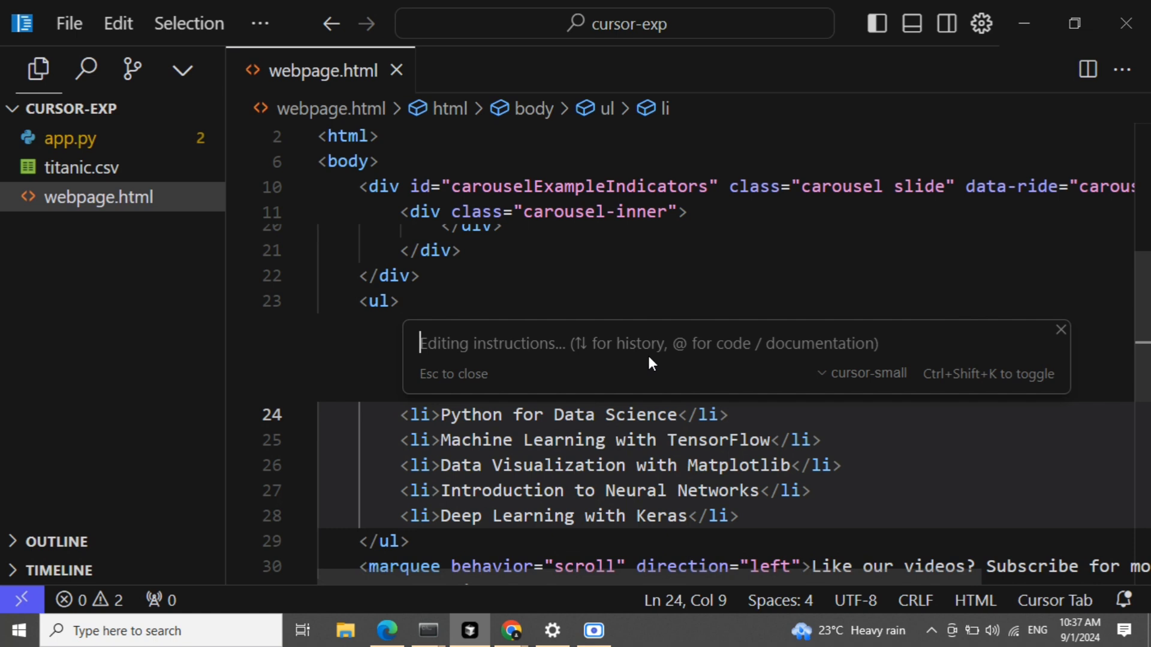
{"action": "type", "text": "change font color and m"}
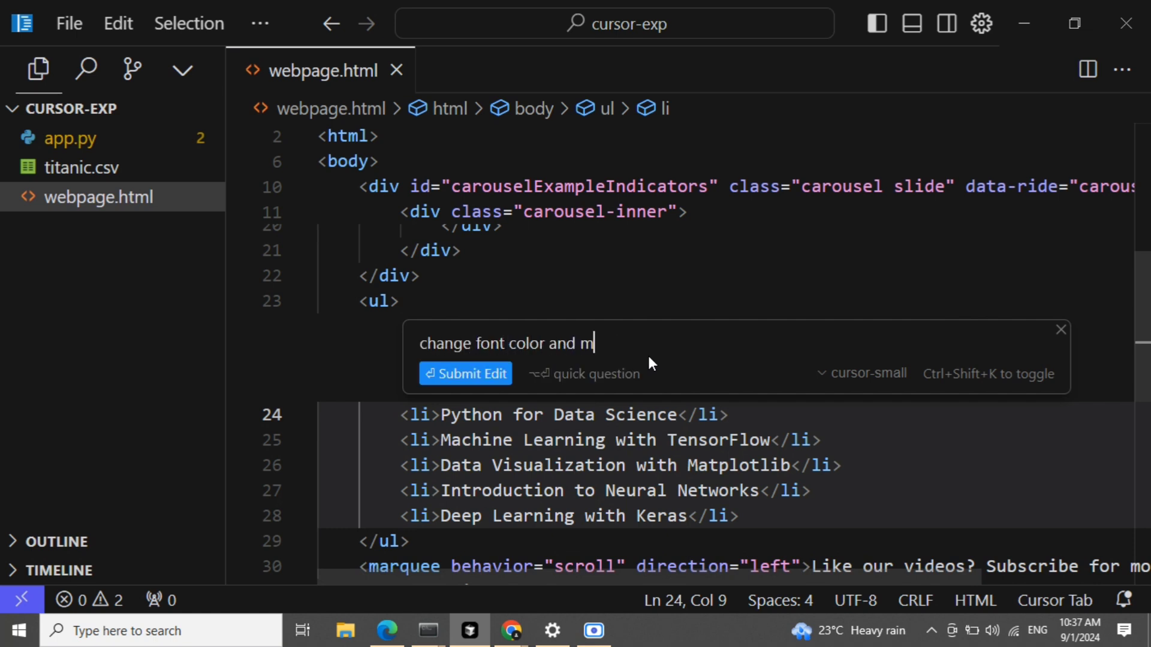
{"action": "type", "text": "ake size big"}
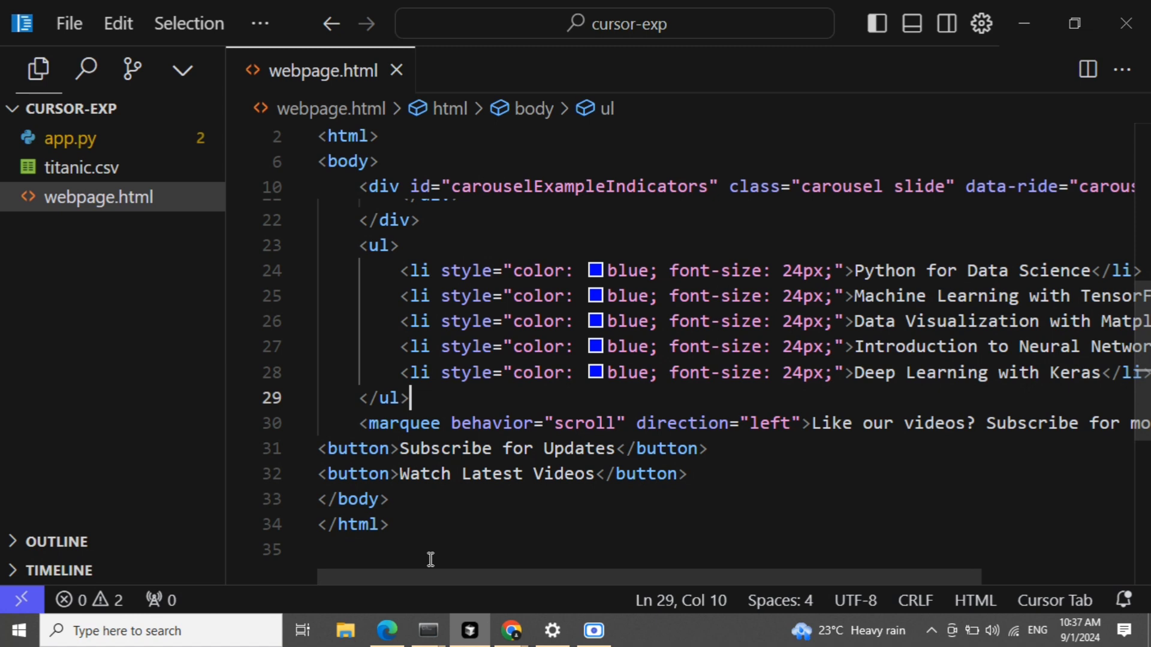
{"action": "left_click", "coordinate": [386, 630]}
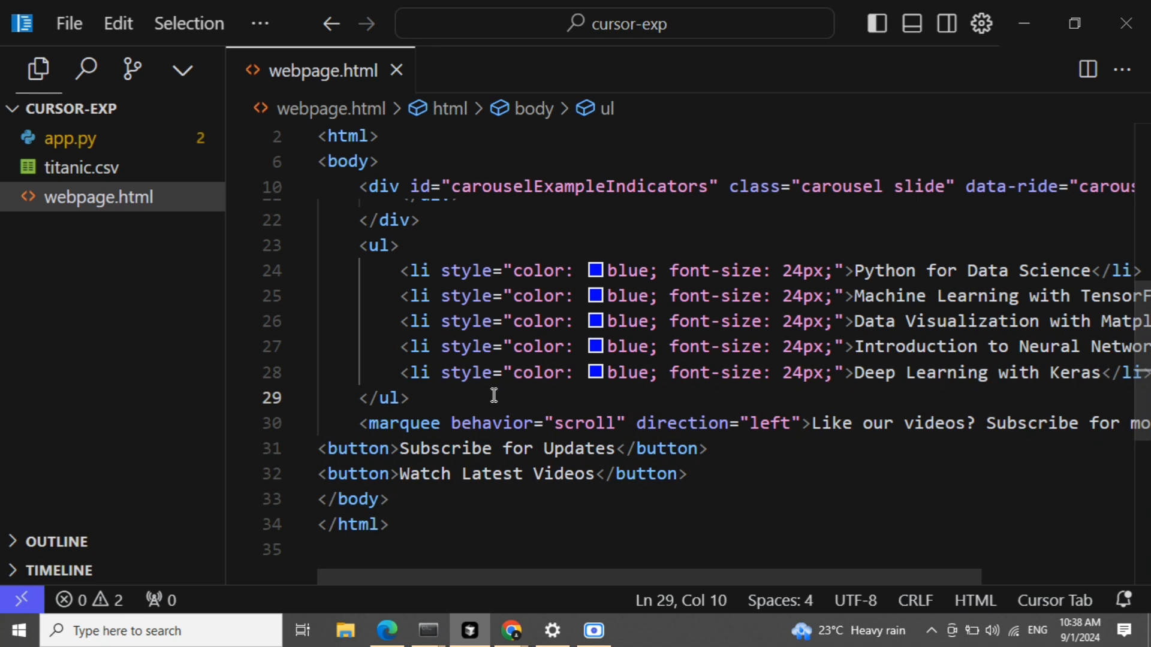
{"action": "scroll", "scroll_direction": "up", "scroll_amount": 3}
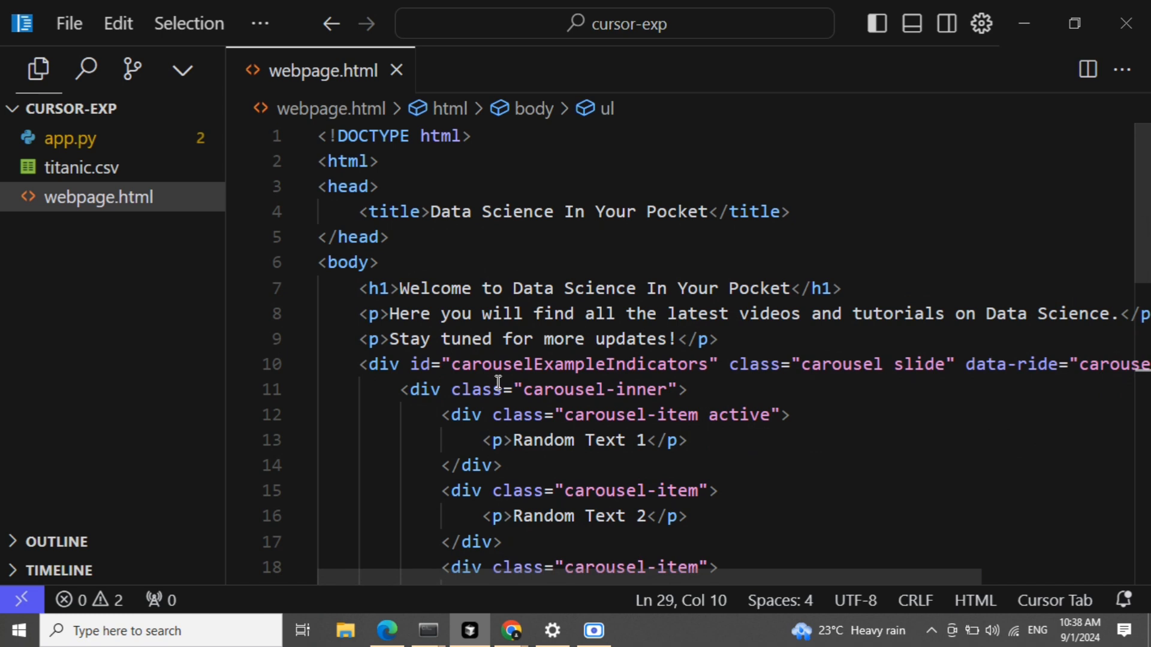
{"action": "mouse_move", "coordinate": [477, 389]}
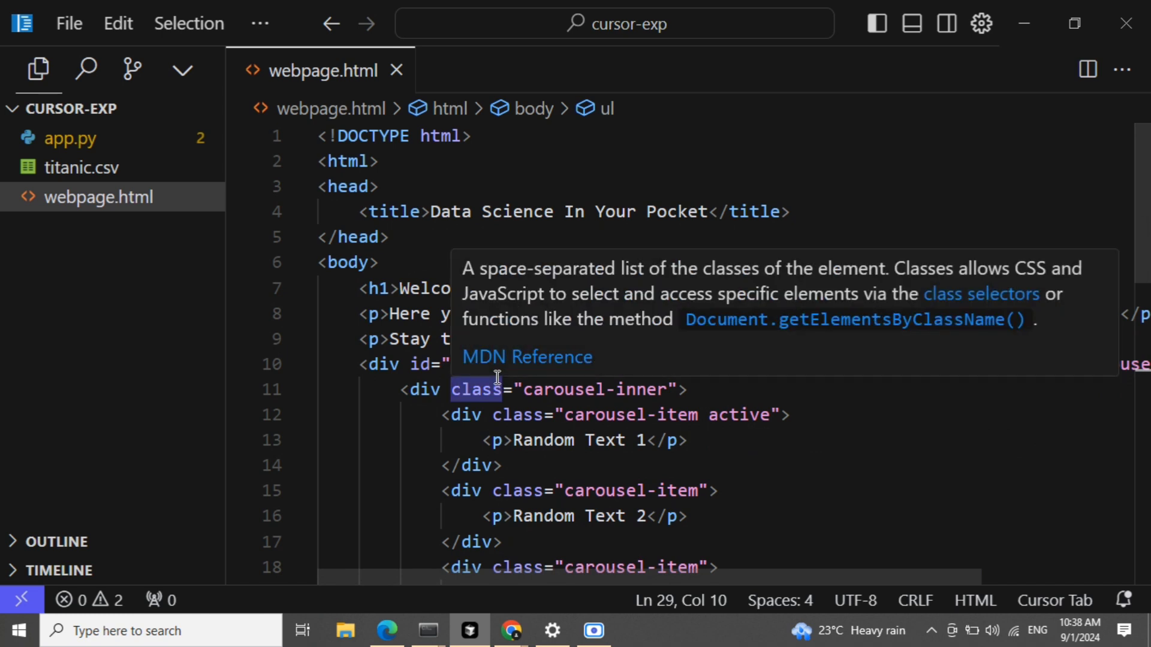
{"action": "mouse_move", "coordinate": [498, 377]}
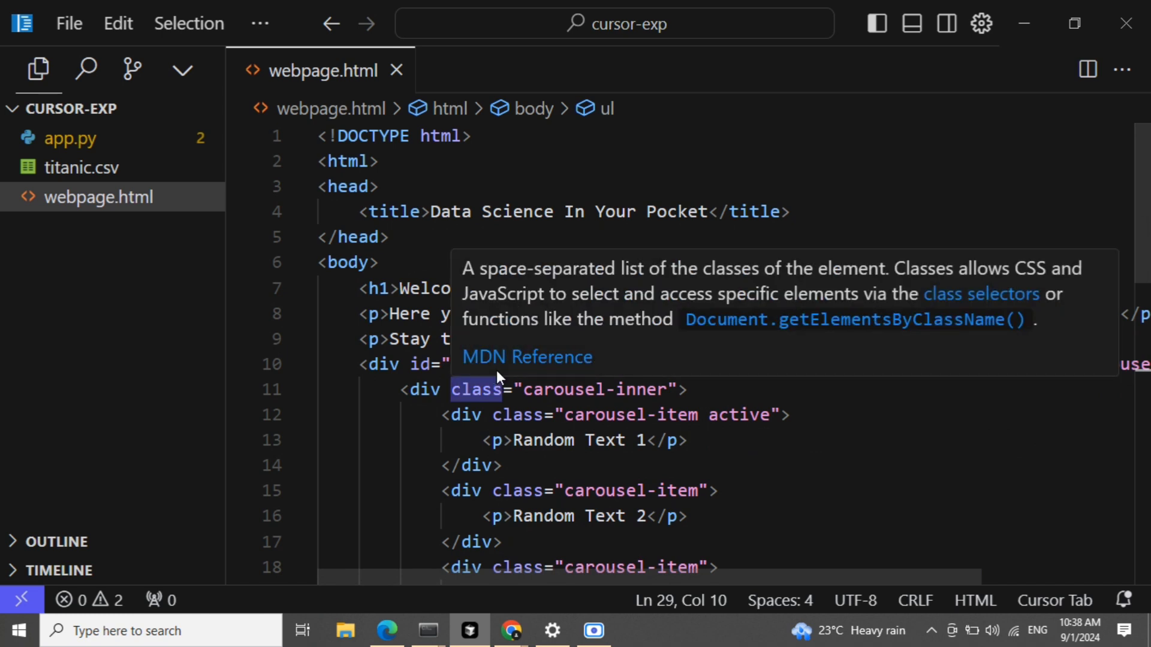
{"action": "mouse_move", "coordinate": [508, 516]}
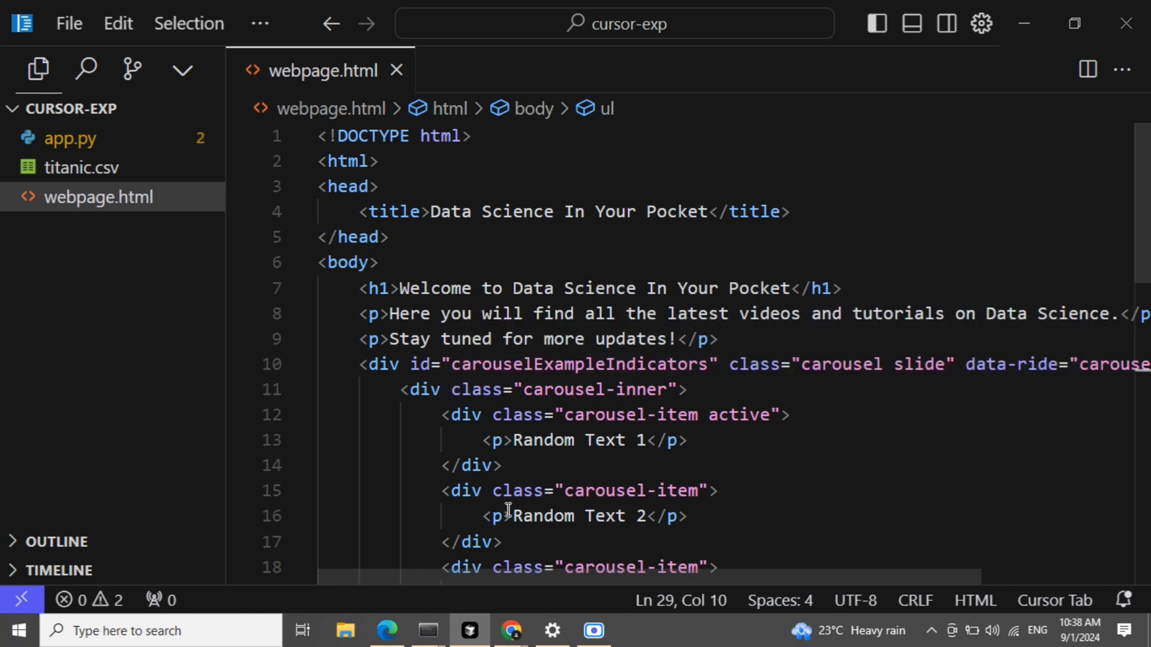